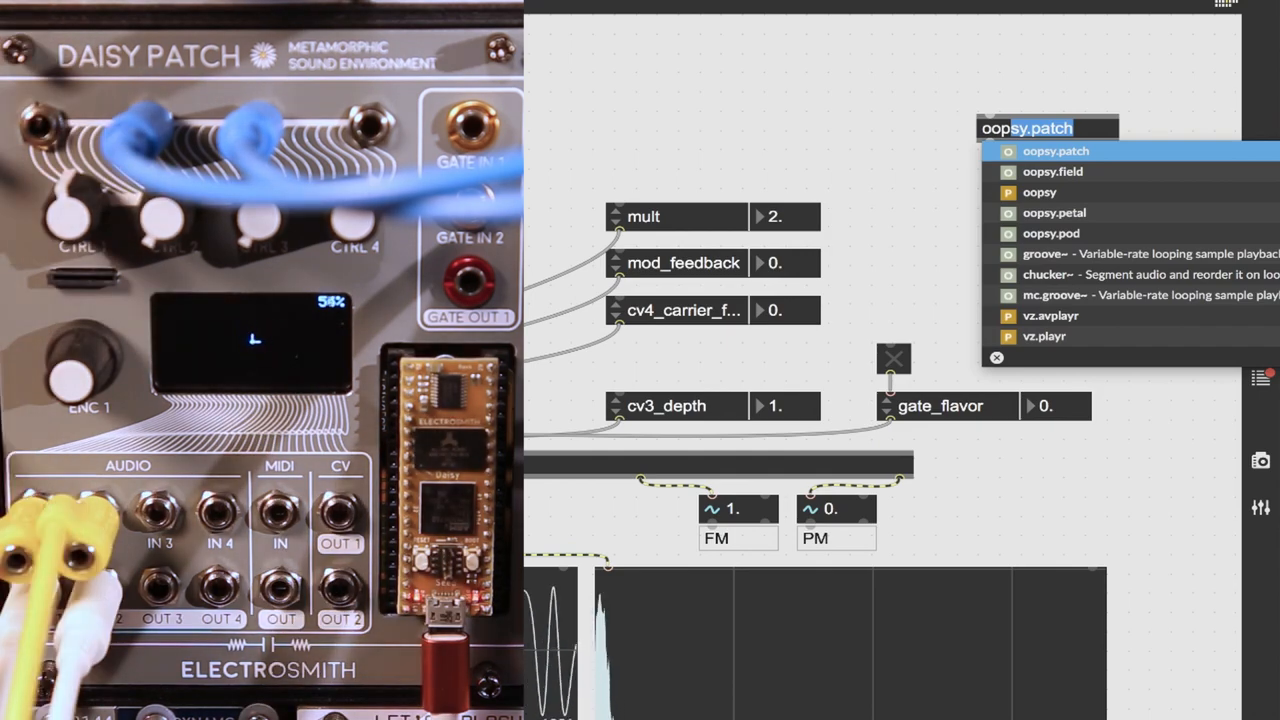
pyautogui.moveTo(952, 108)
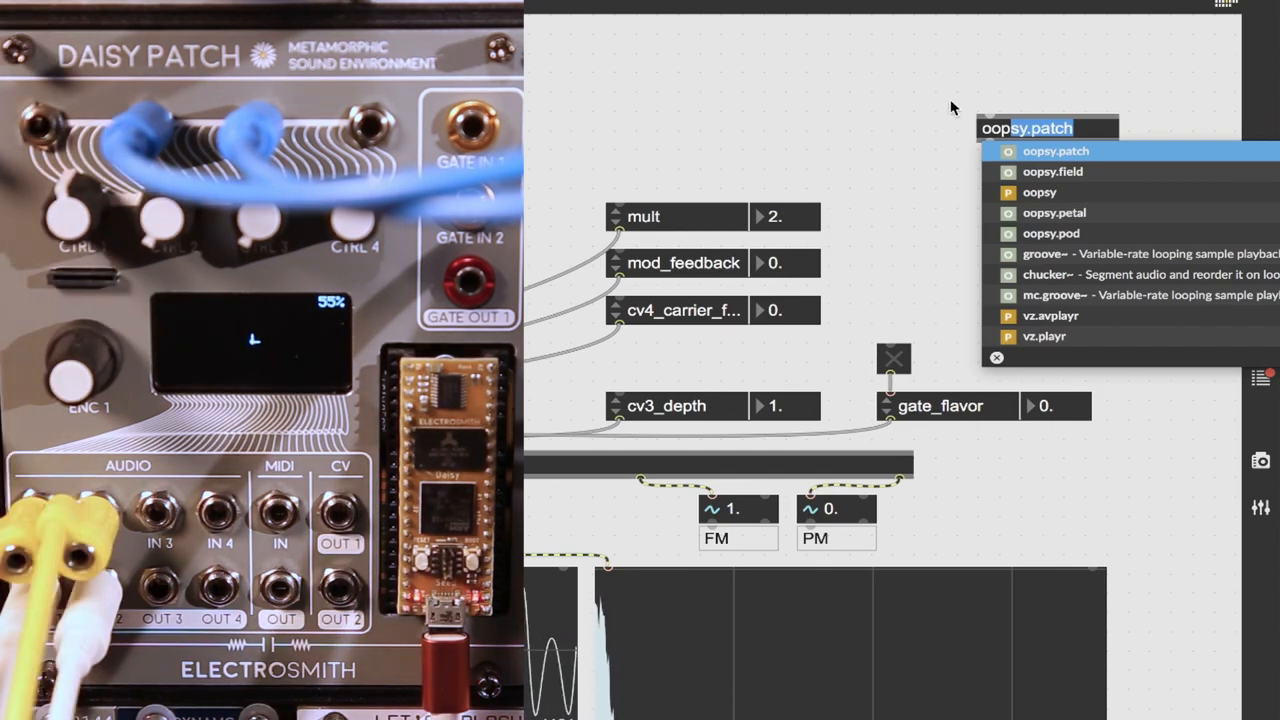
# - Place an oopsy.patch object and flash the FM/PM gen~ patch at 96kHz to the Daisy Patch
pyautogui.click(1056, 152)
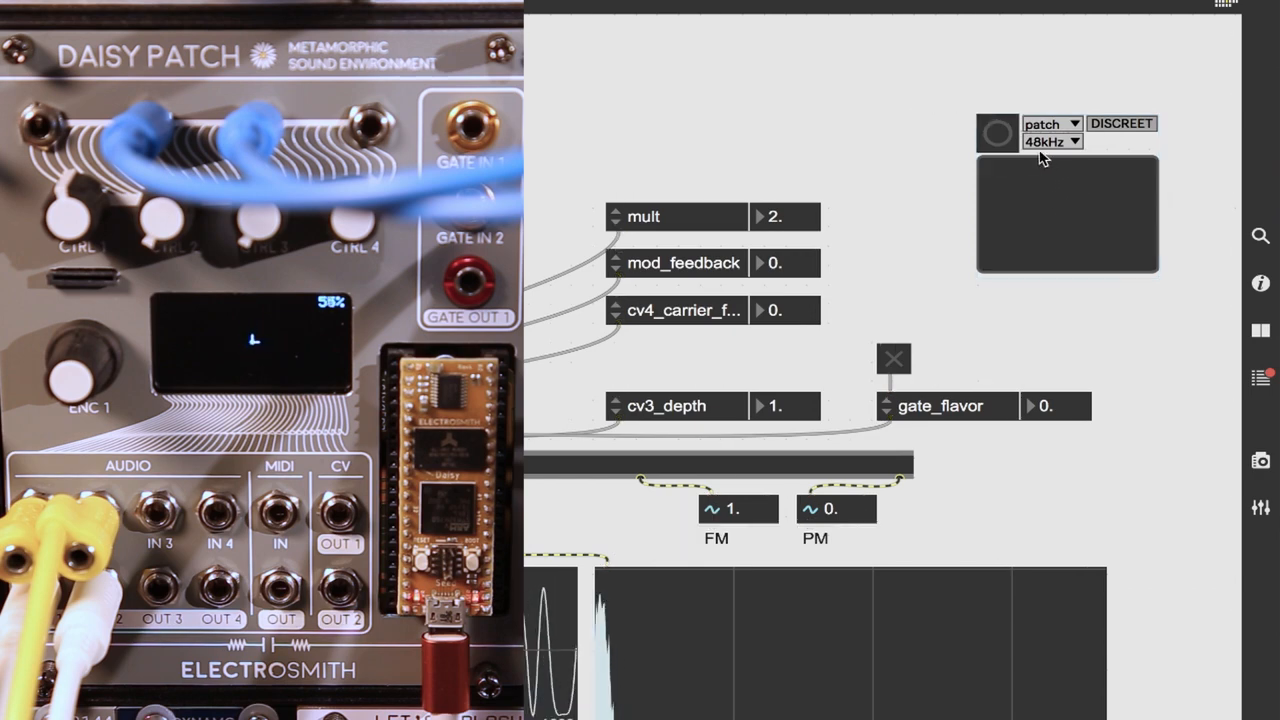
pyautogui.click(1078, 140)
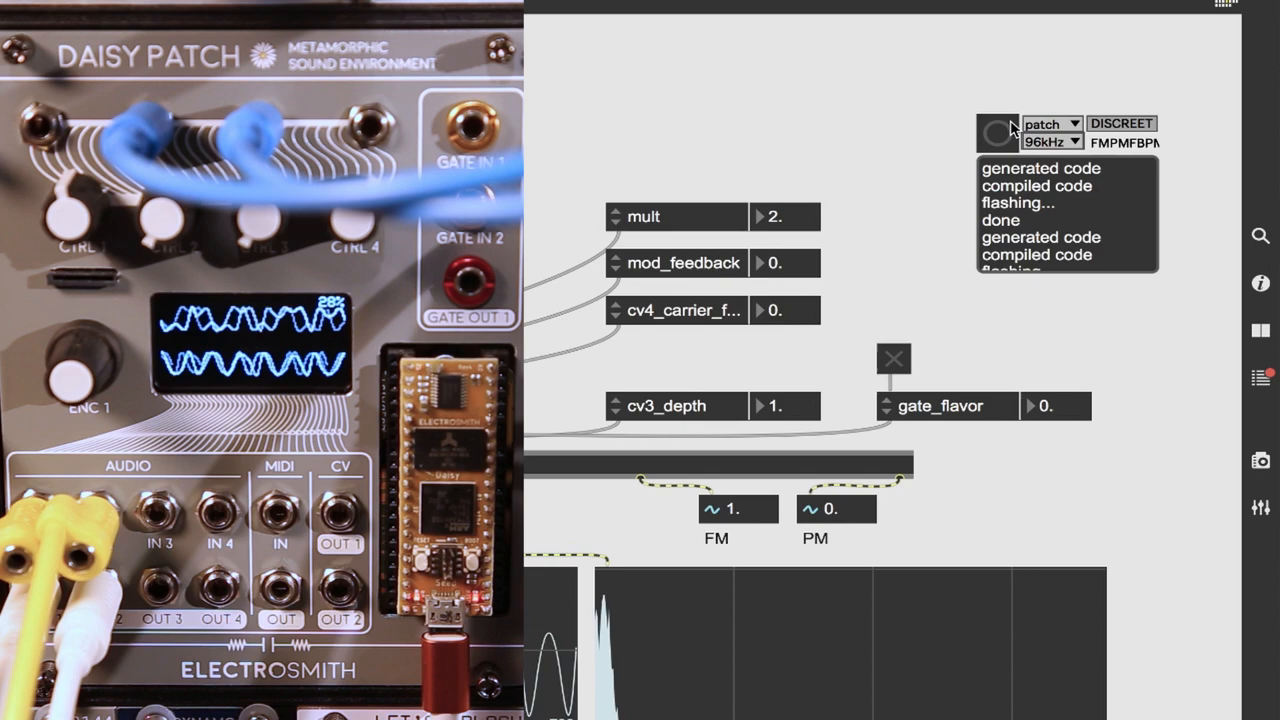
pyautogui.click(540, 8)
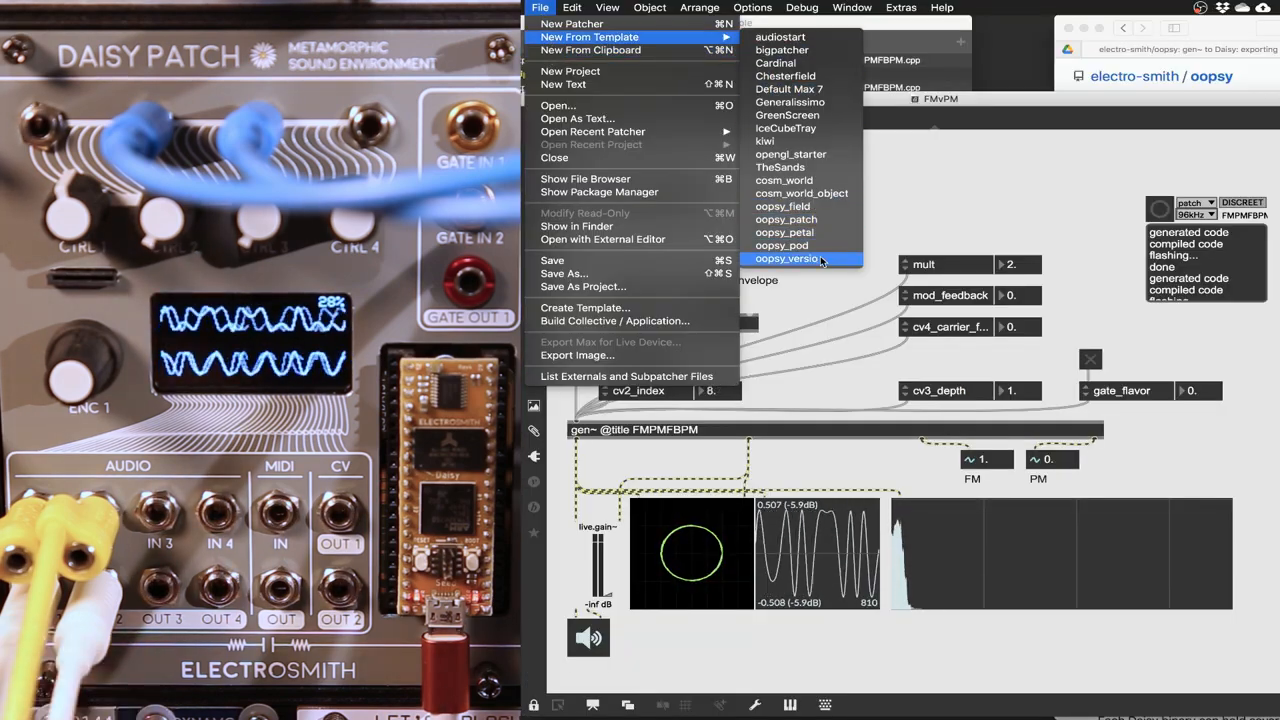
# - Open the gigaverb oopsy example patcher fed by a sound file player
pyautogui.click(786, 258)
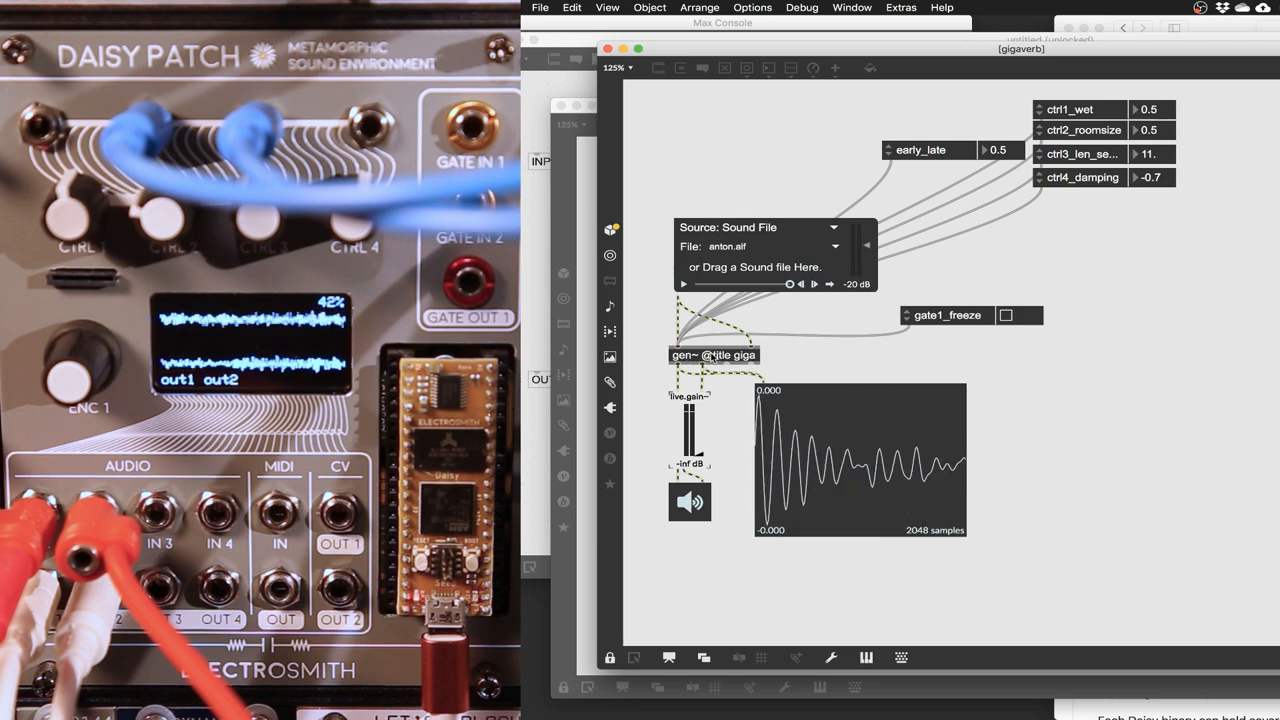
# - Look inside the giga gen~ reverb's delay and feedback network
pyautogui.doubleClick(712, 356)
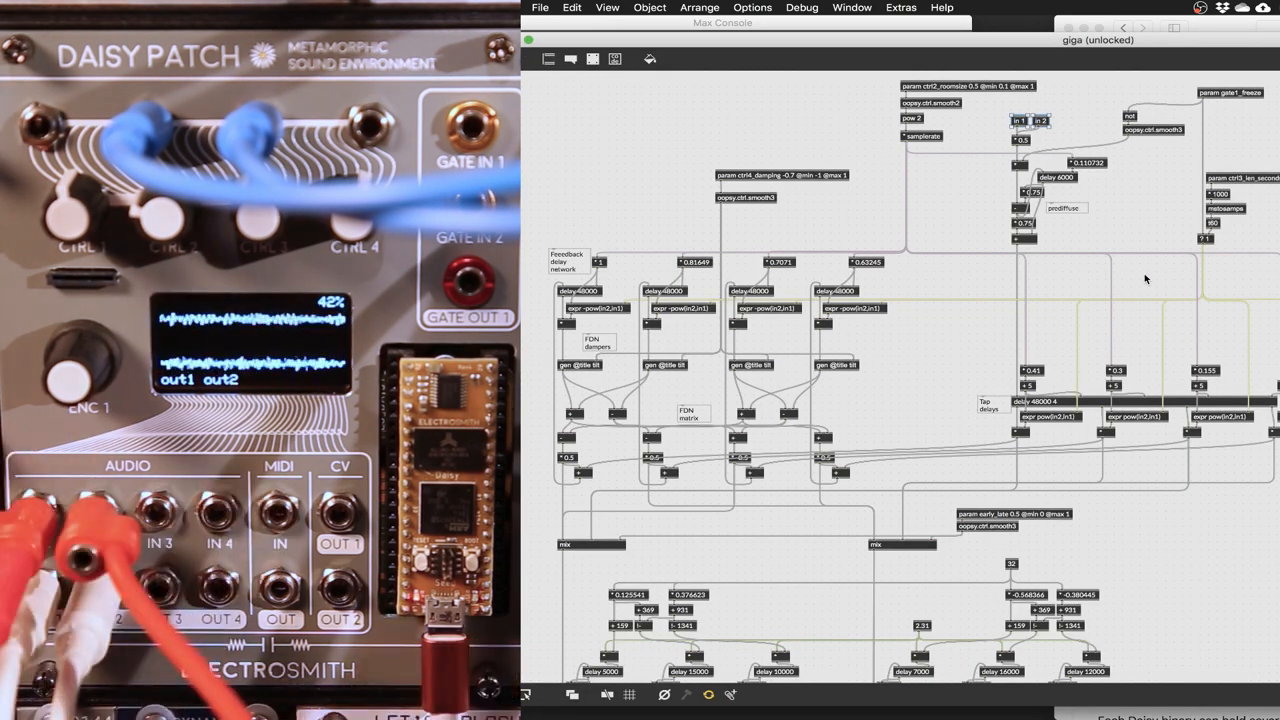
pyautogui.scroll(-3)
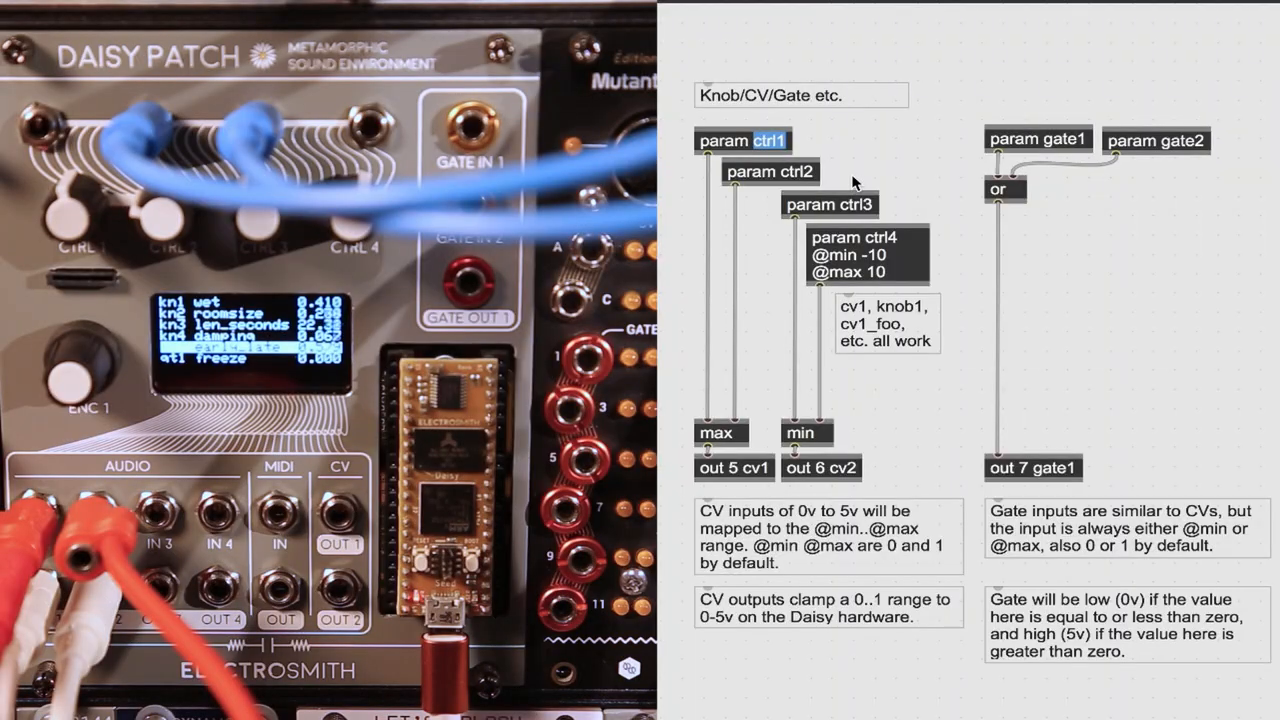
pyautogui.moveTo(708, 170)
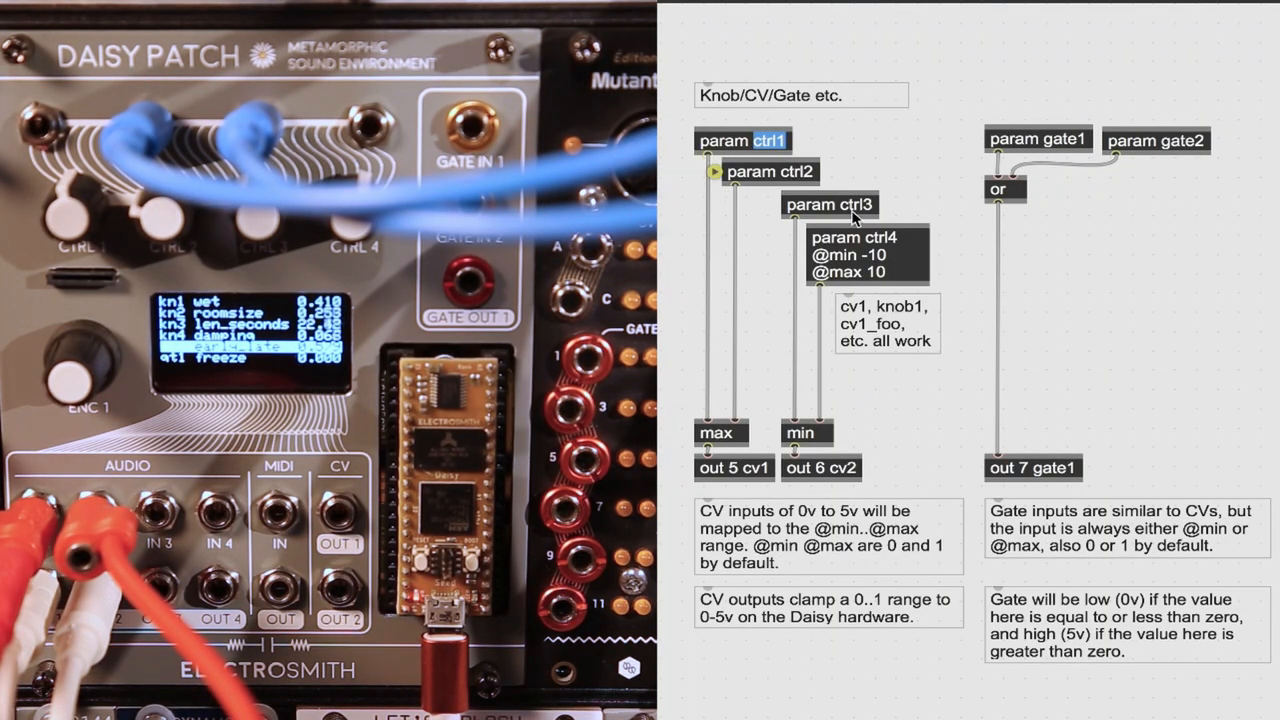
# - Bring up the FMPMFBPM gen~ patcher with its param, smoothing and cv_FM/cv_PM outputs
pyautogui.doubleClick(836, 256)
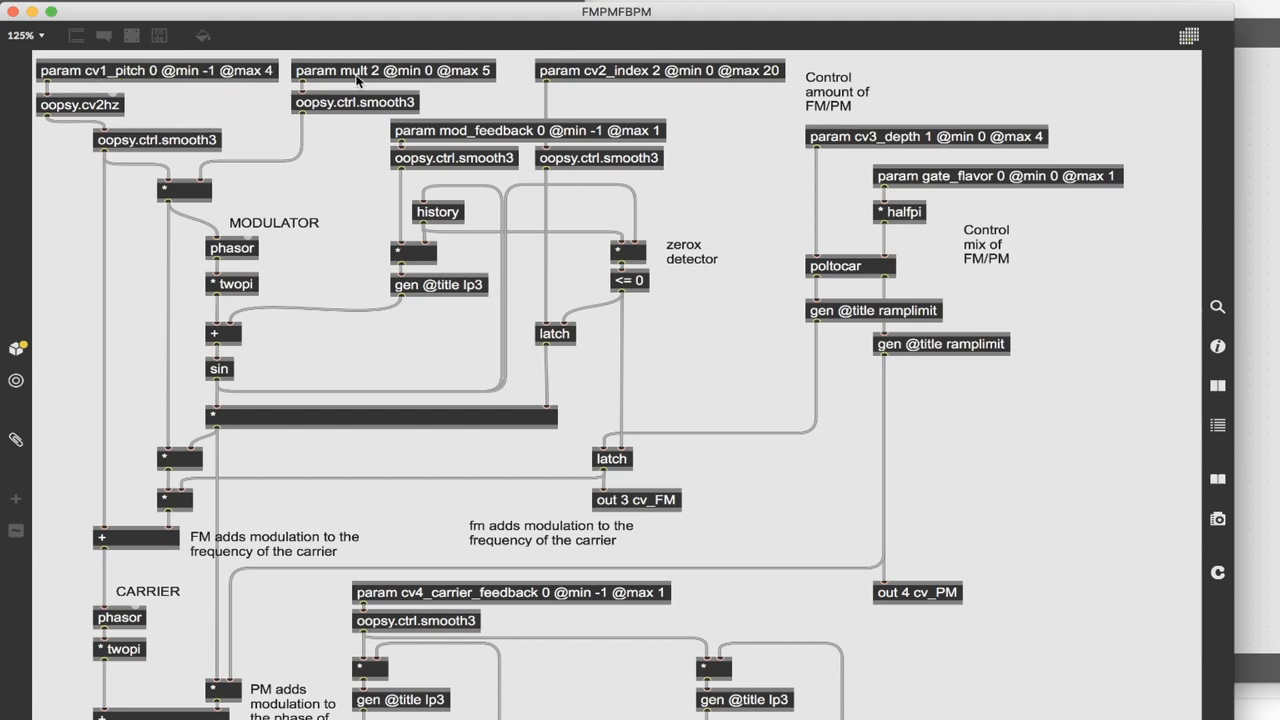
pyautogui.moveTo(256, 74)
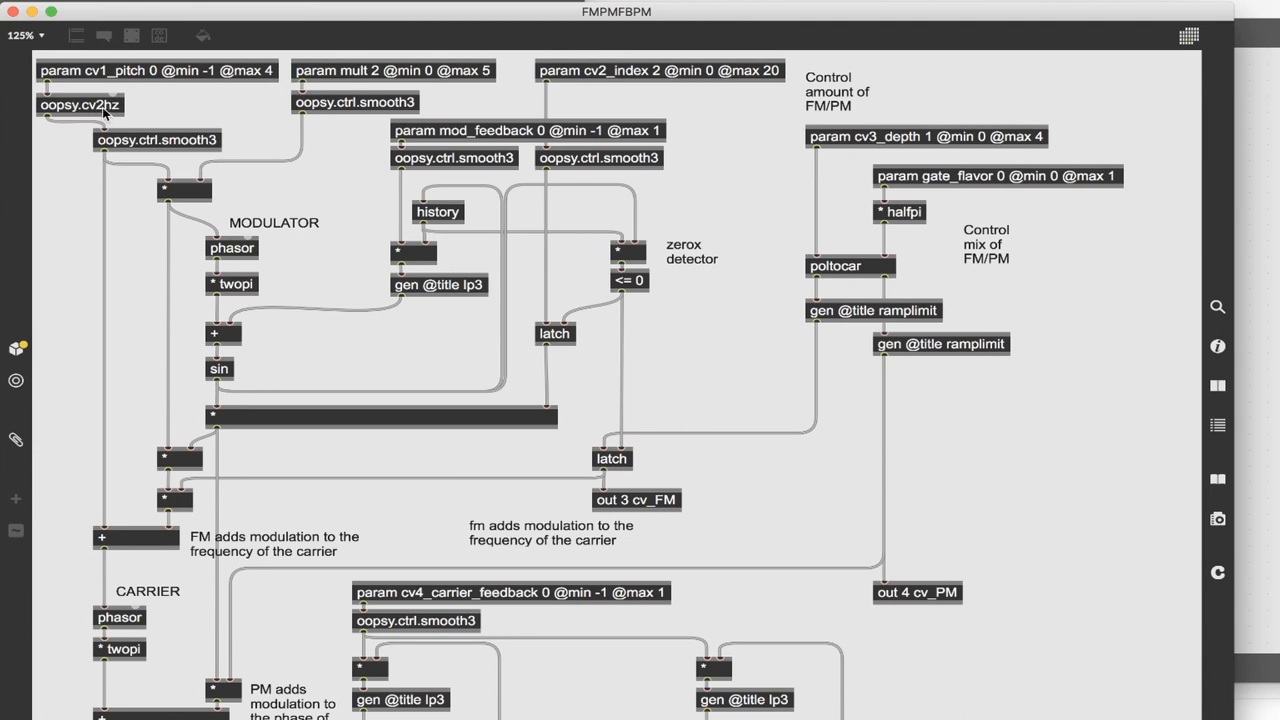
# - Read the oopsy.cv2hz conversion abstraction and return to the I/O reference patcher
pyautogui.doubleClick(80, 104)
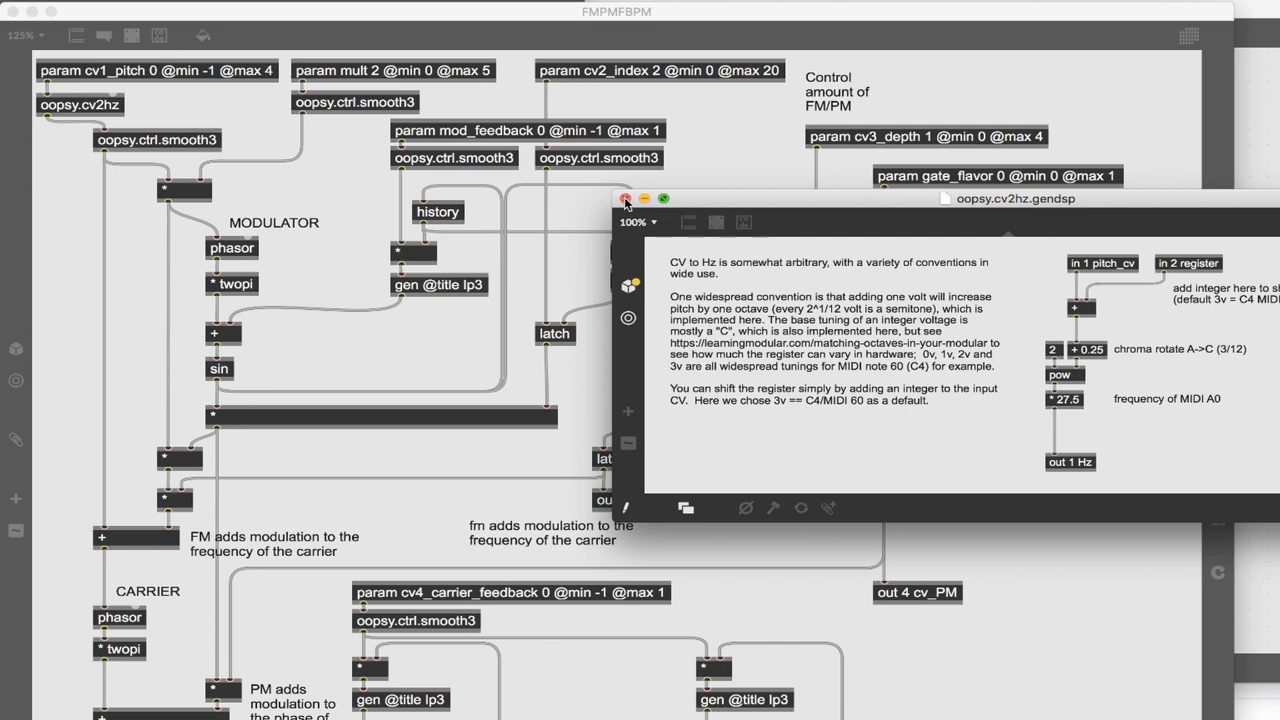
pyautogui.click(624, 198)
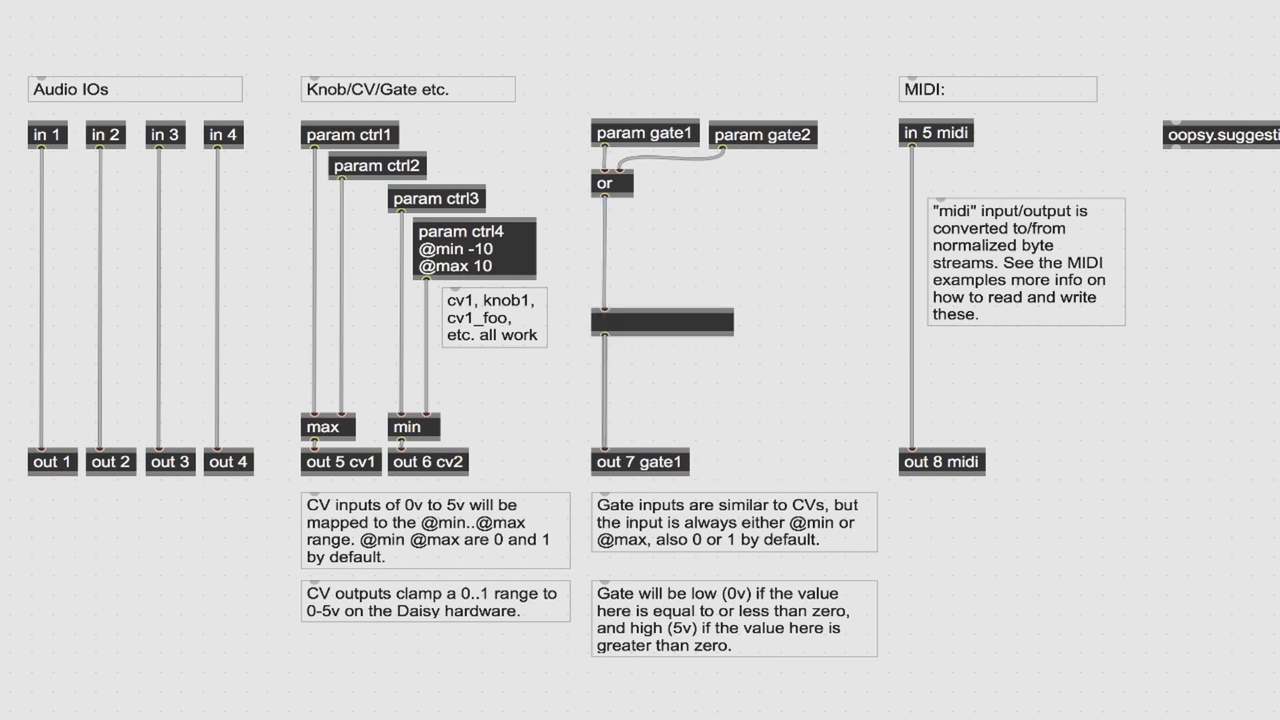
# - Create an oopsy.gate.min object in the gate path, then flash the multi_app patcher to the Daisy
pyautogui.write('oops.g')
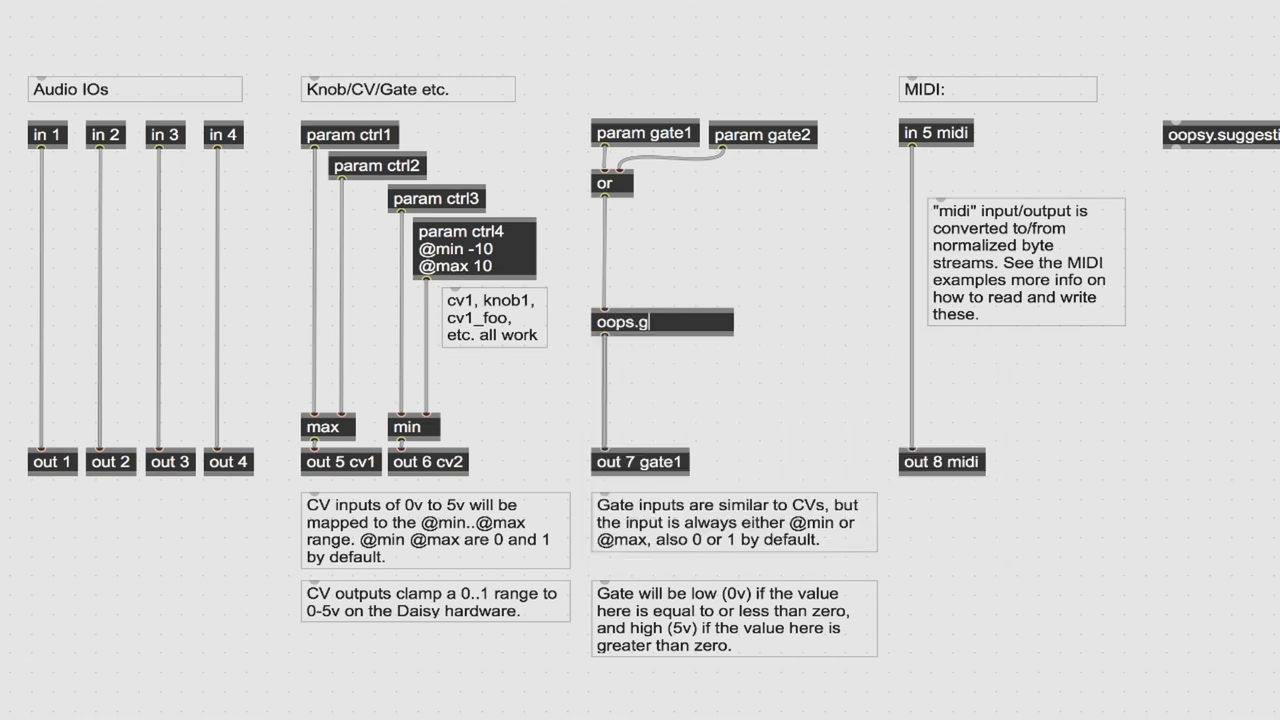
pyautogui.write('oopsy.gate.min')
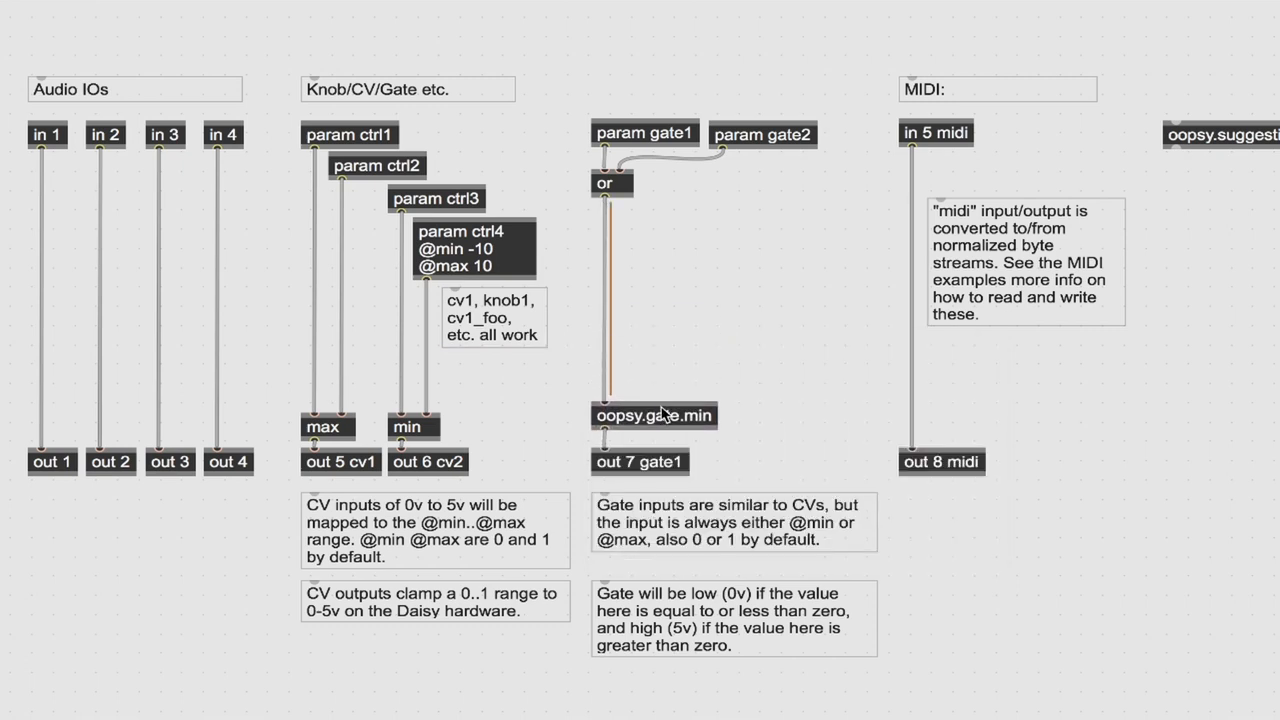
pyautogui.click(654, 414)
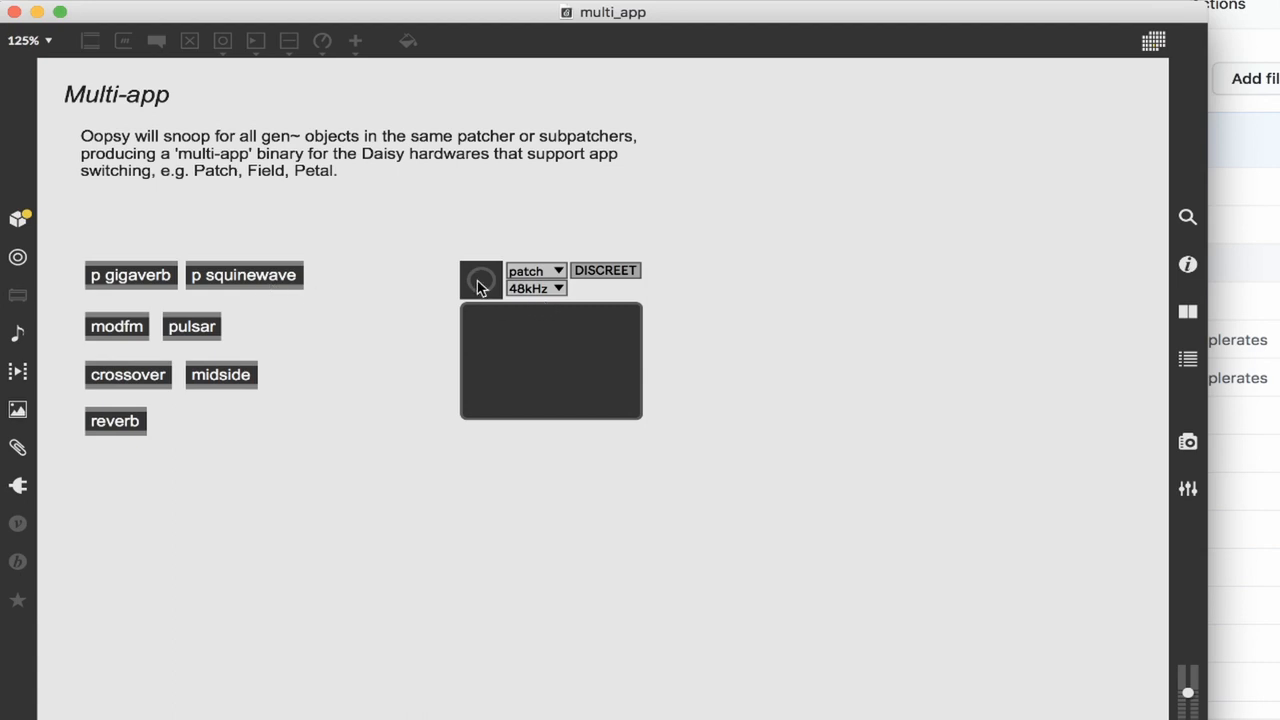
pyautogui.click(480, 280)
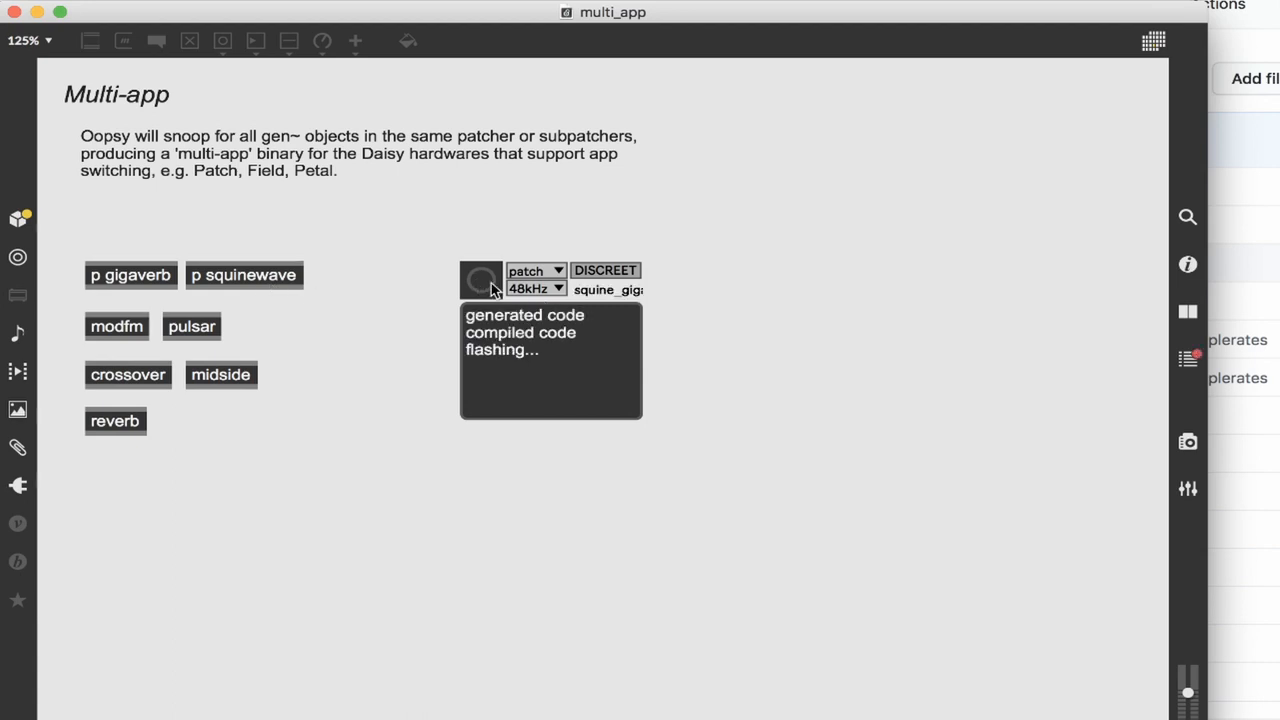